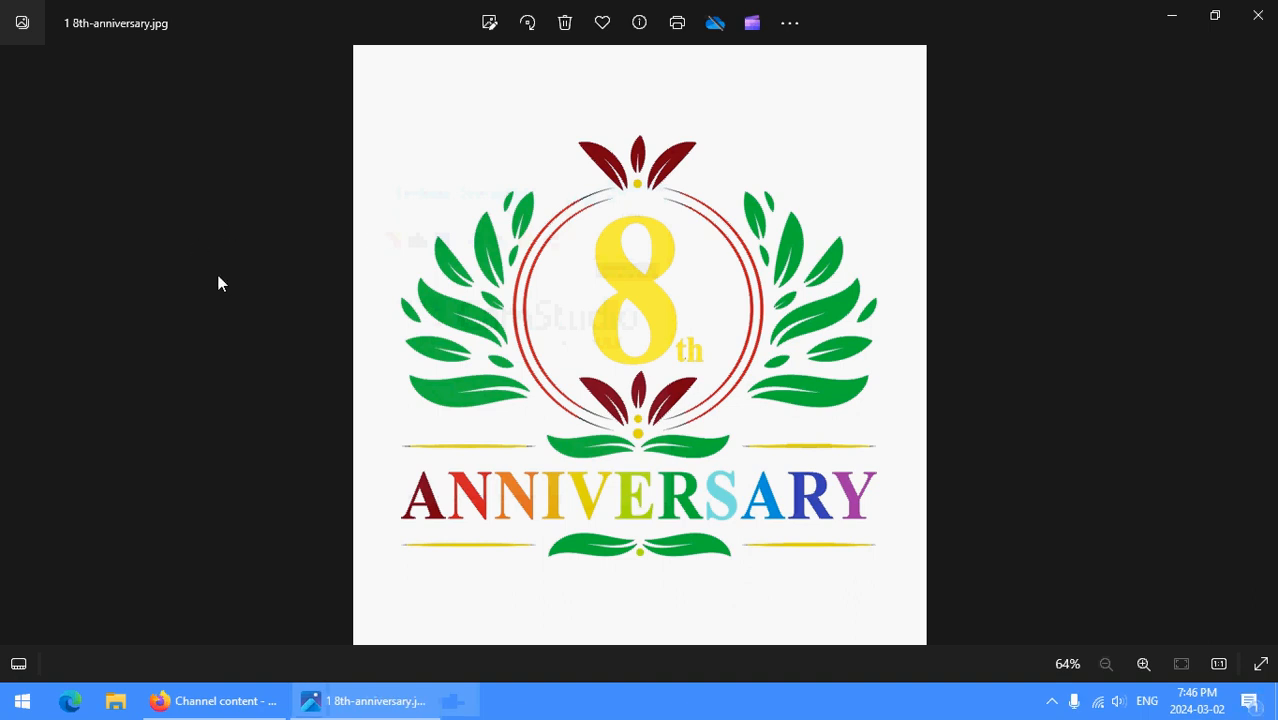
{"action": "mouse_move", "coordinate": [230, 302]}
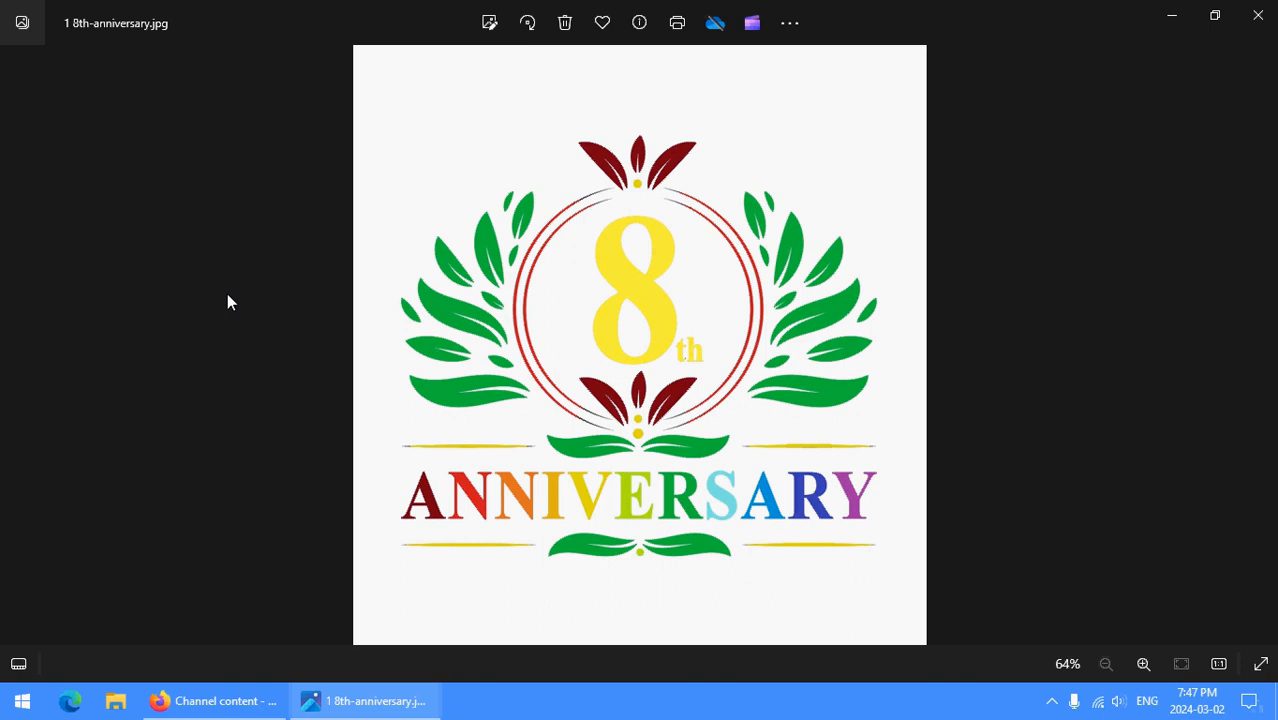
{"action": "mouse_move", "coordinate": [238, 316]}
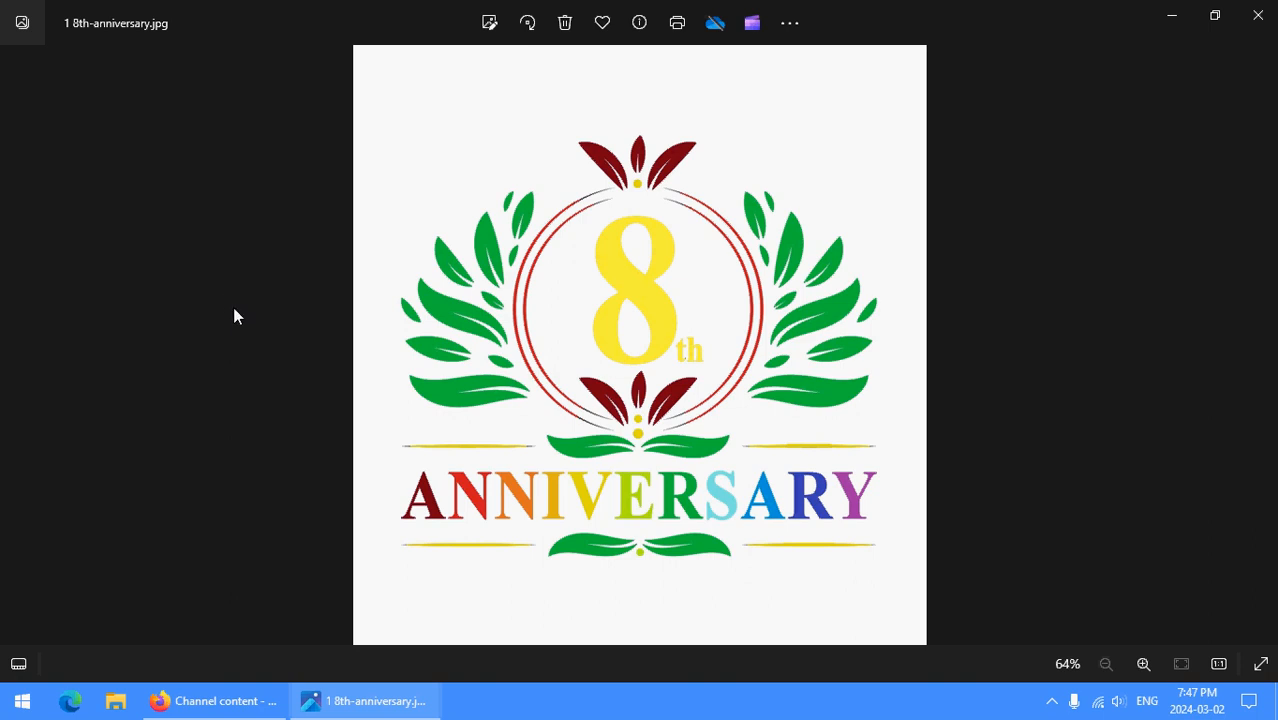
{"action": "mouse_move", "coordinate": [212, 304]}
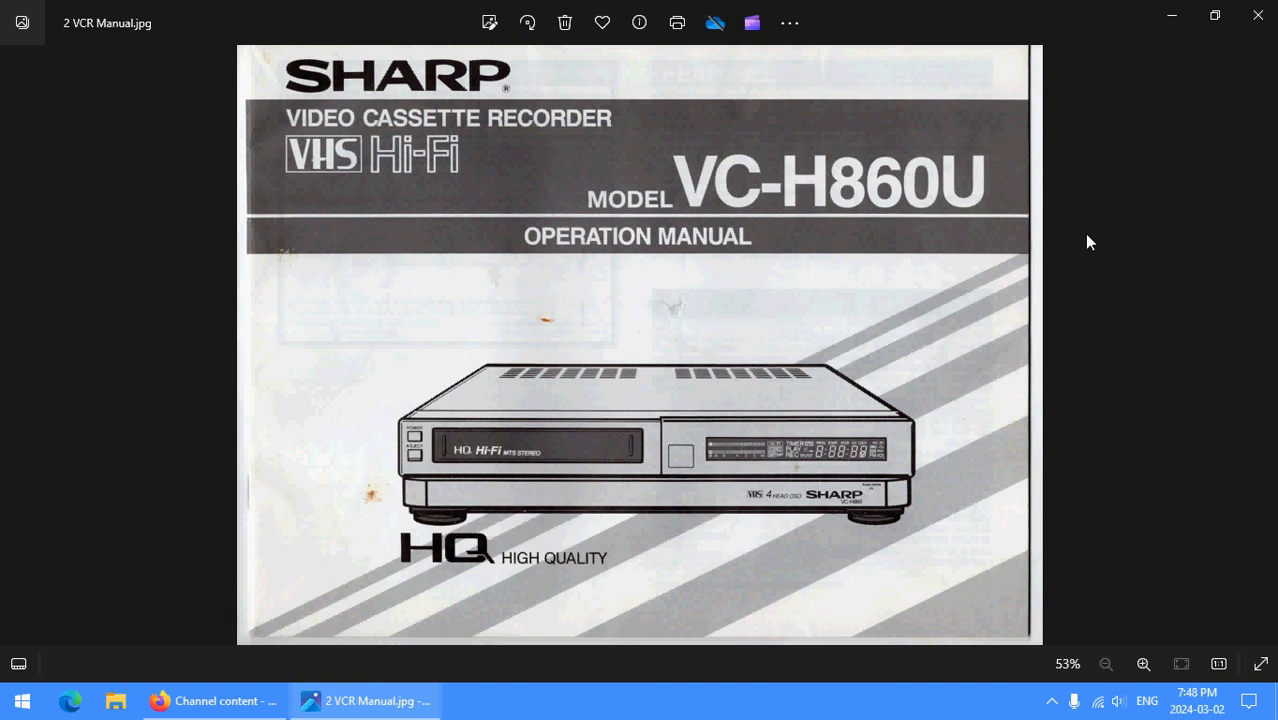
{"action": "mouse_move", "coordinate": [1124, 300]}
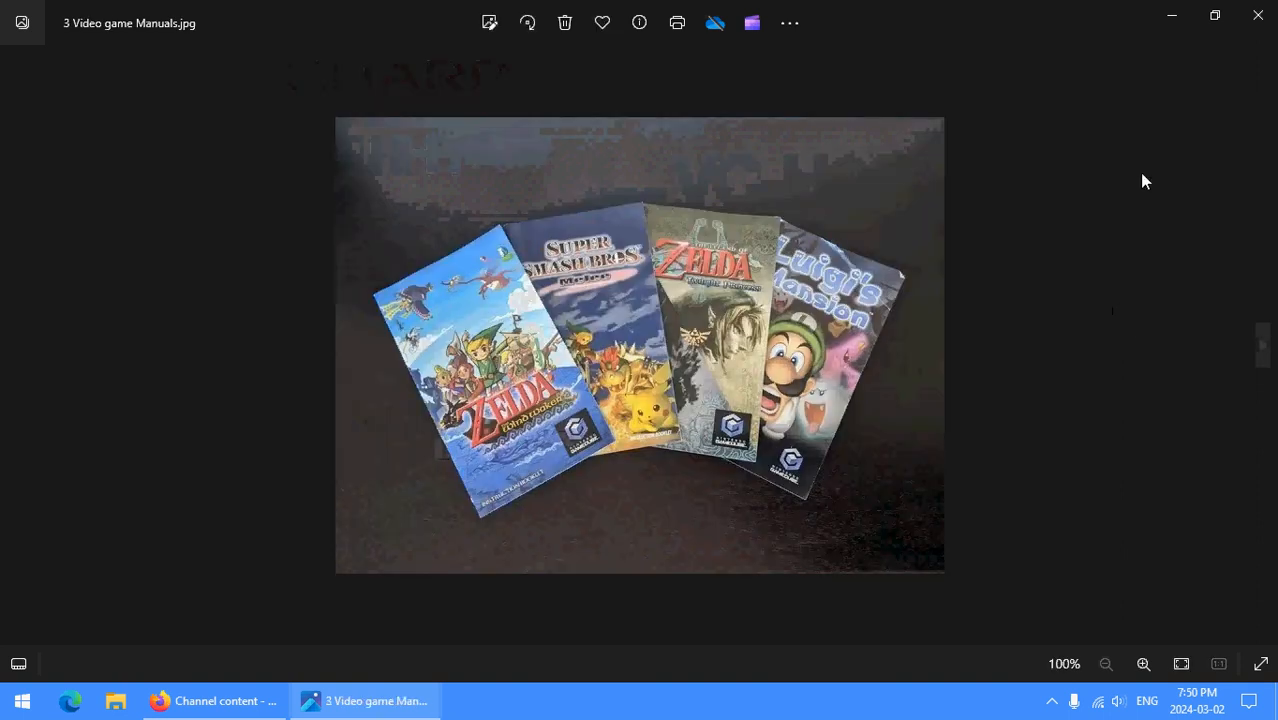
{"action": "mouse_move", "coordinate": [1150, 186]}
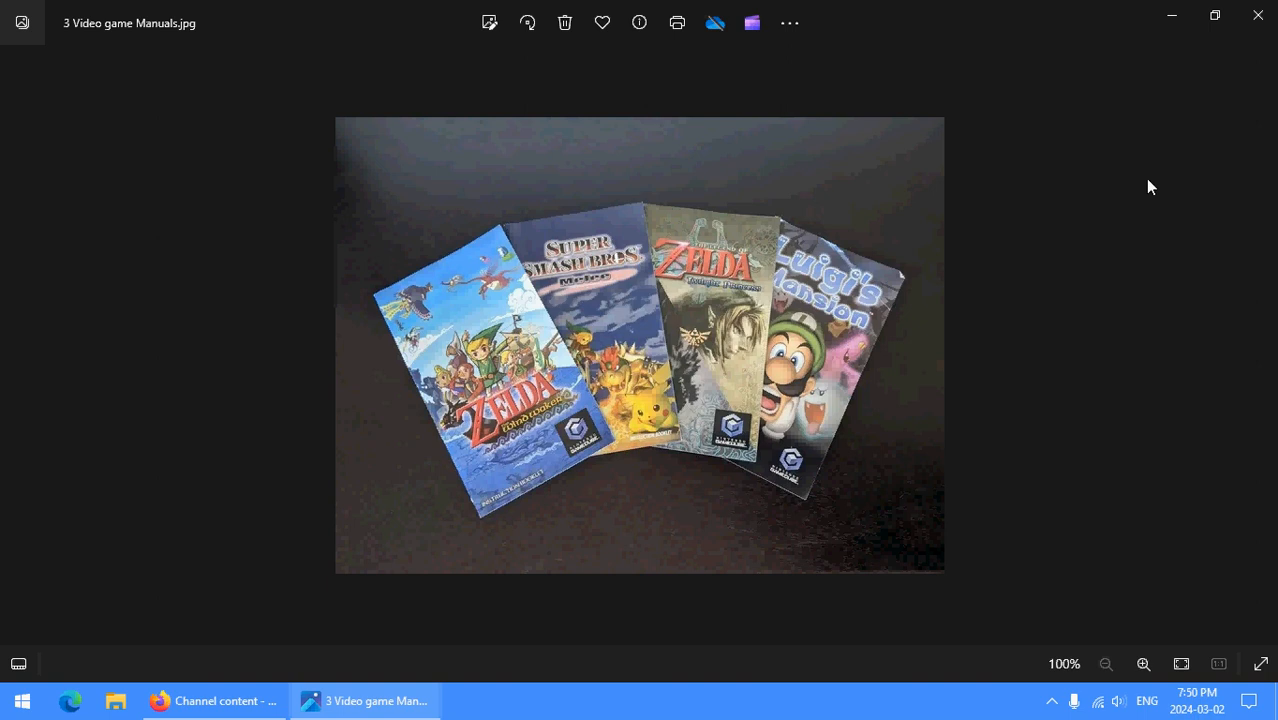
{"action": "mouse_move", "coordinate": [1124, 204]}
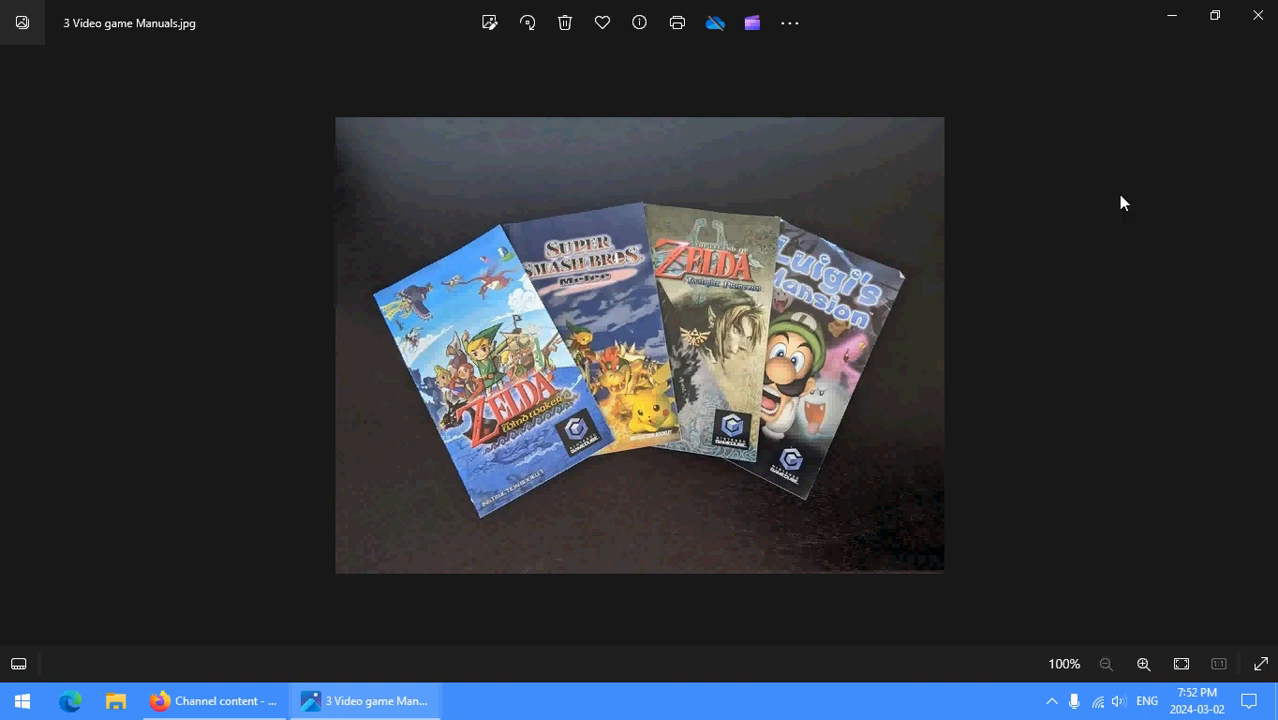
{"action": "mouse_move", "coordinate": [1172, 290]}
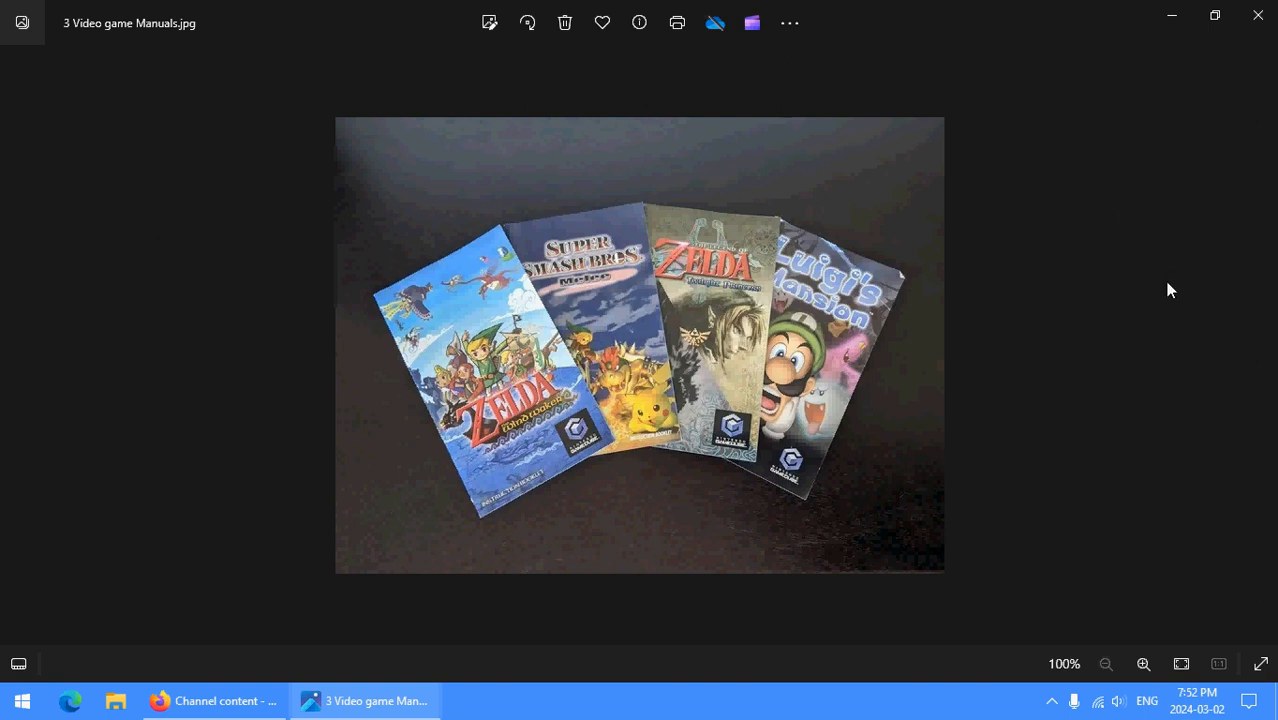
{"action": "mouse_move", "coordinate": [1206, 324]}
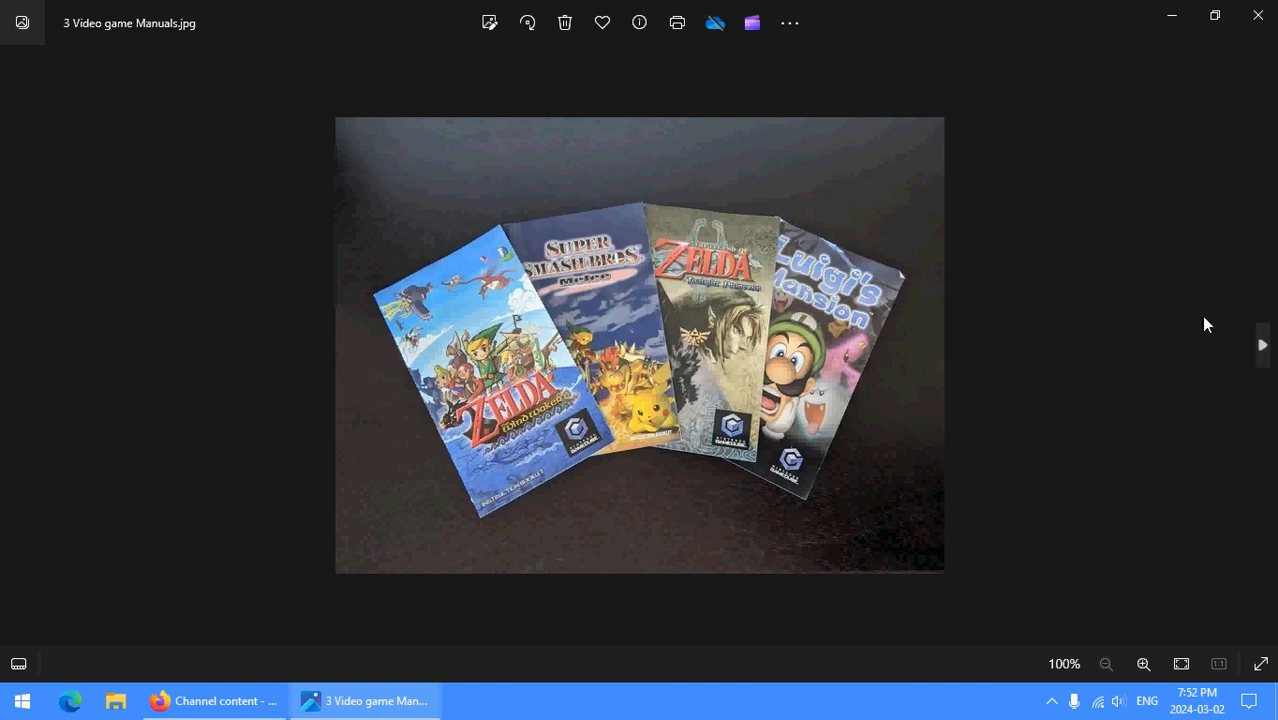
Advance from 3 Video game Manuals.jpg to 4 Clock Radio.jpg, the Sky Time manual cover.
{"action": "left_click", "coordinate": [1262, 344]}
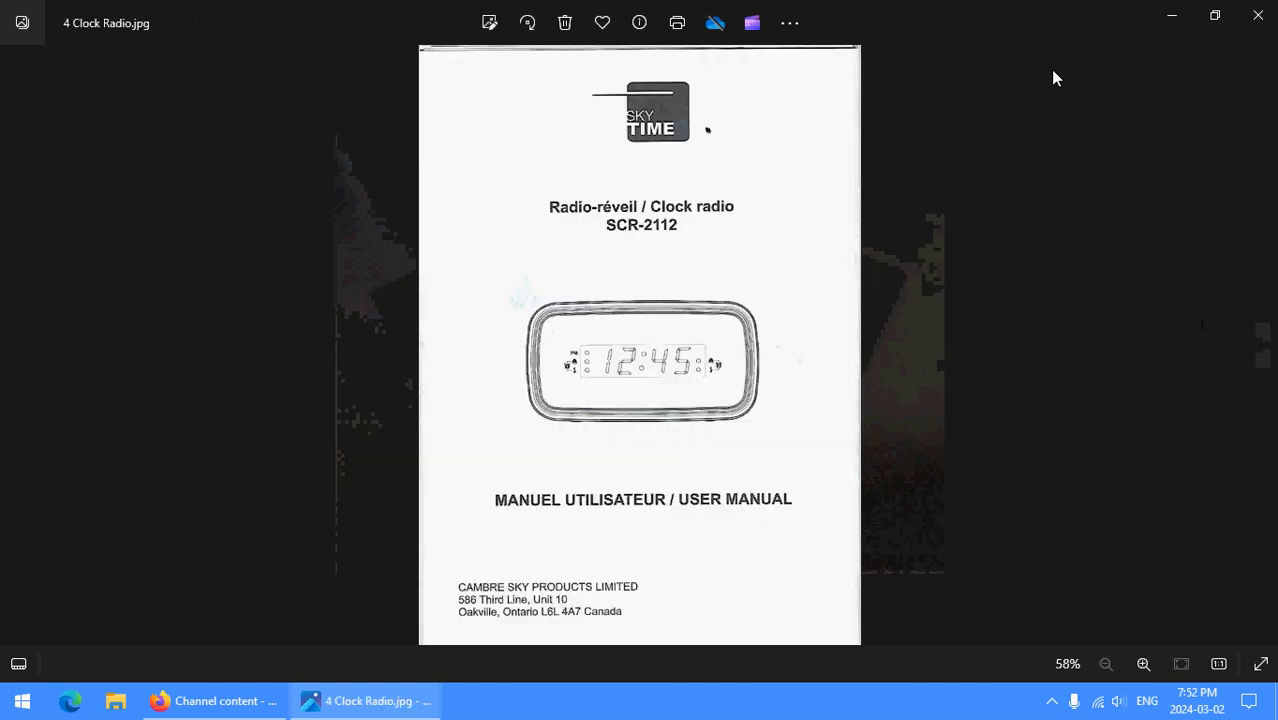